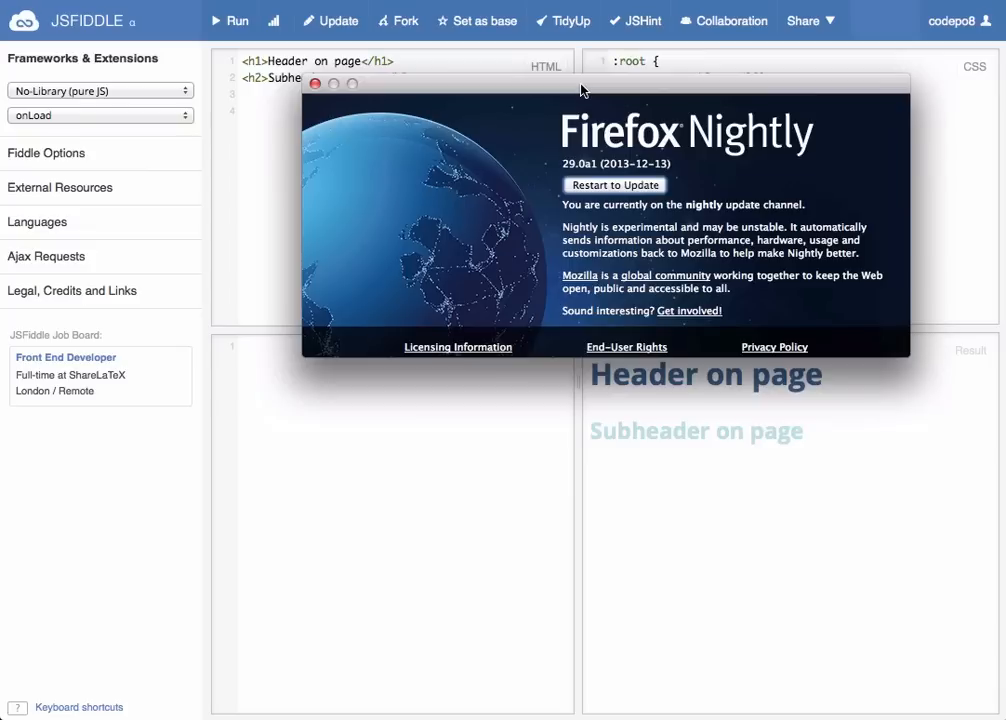
pyautogui.moveTo(584, 90)
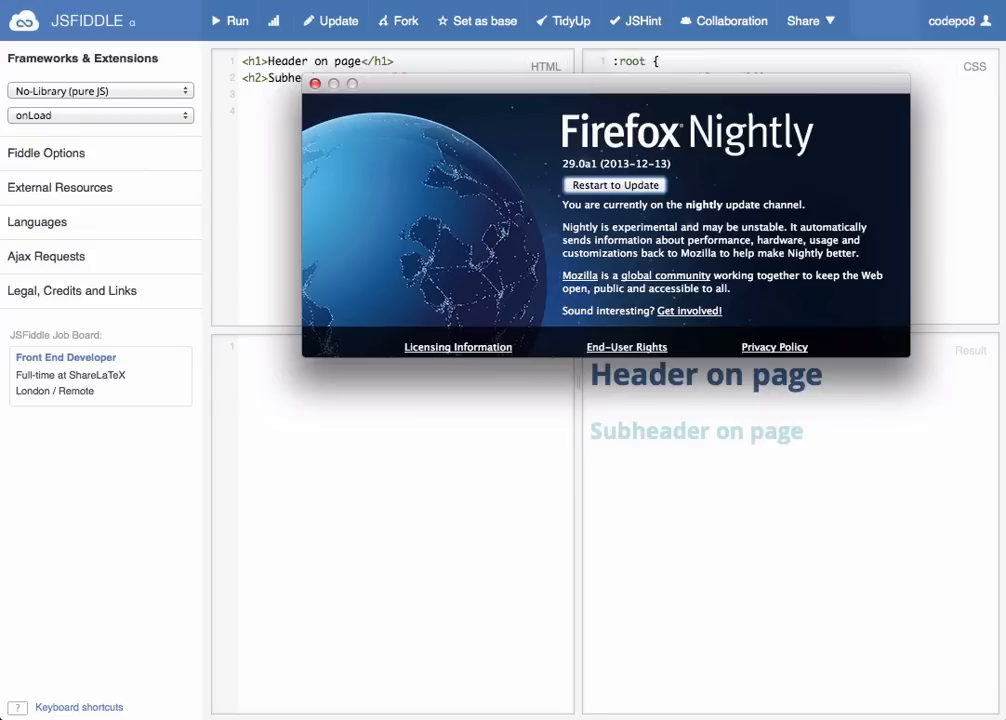
# Close the About Firefox Nightly window to reveal the fiddle's :root companyblue and lighterblue variables
pyautogui.click(316, 84)
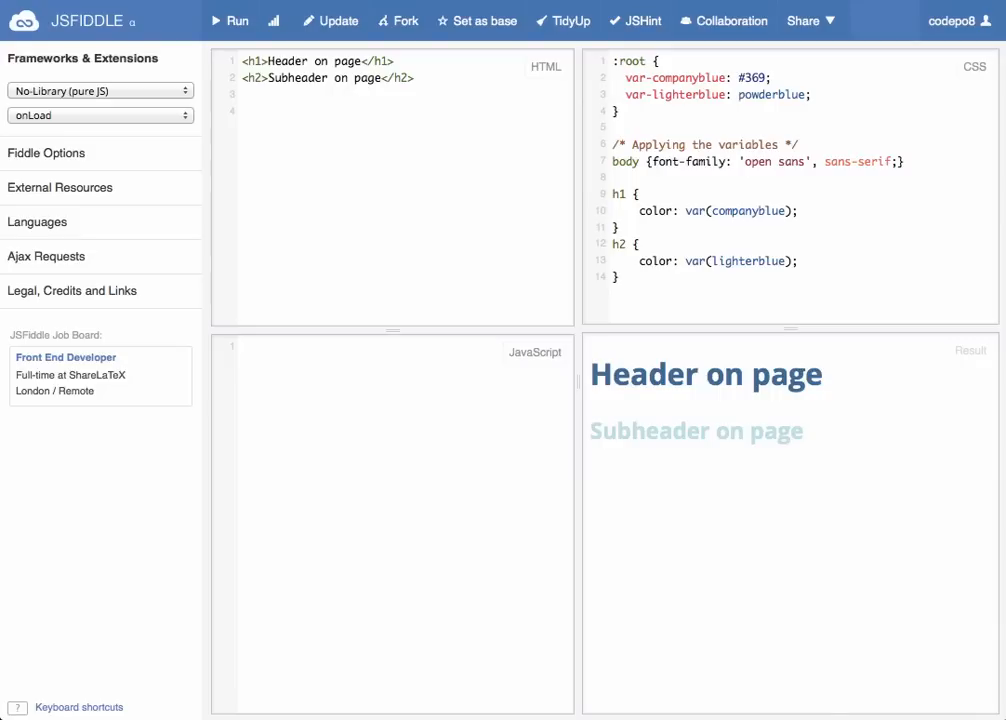
pyautogui.moveTo(716, 20)
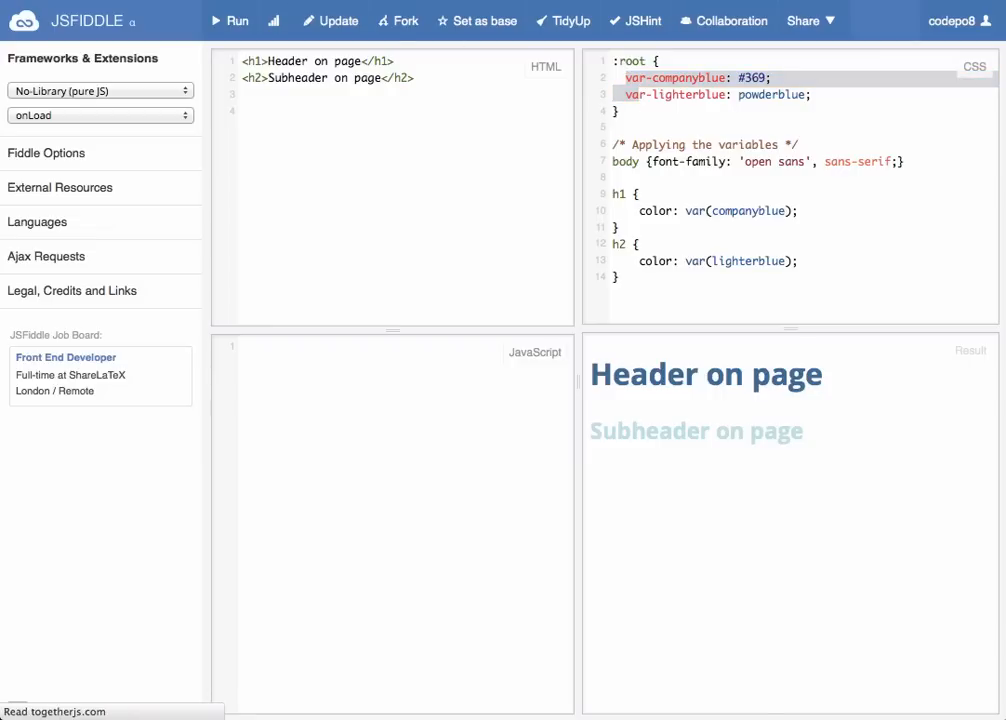
# Add a div.partnerbadge with h1/h2 and a .partnerbadge rule overriding --companyblue and --lighterblue darker
pyautogui.click(236, 20)
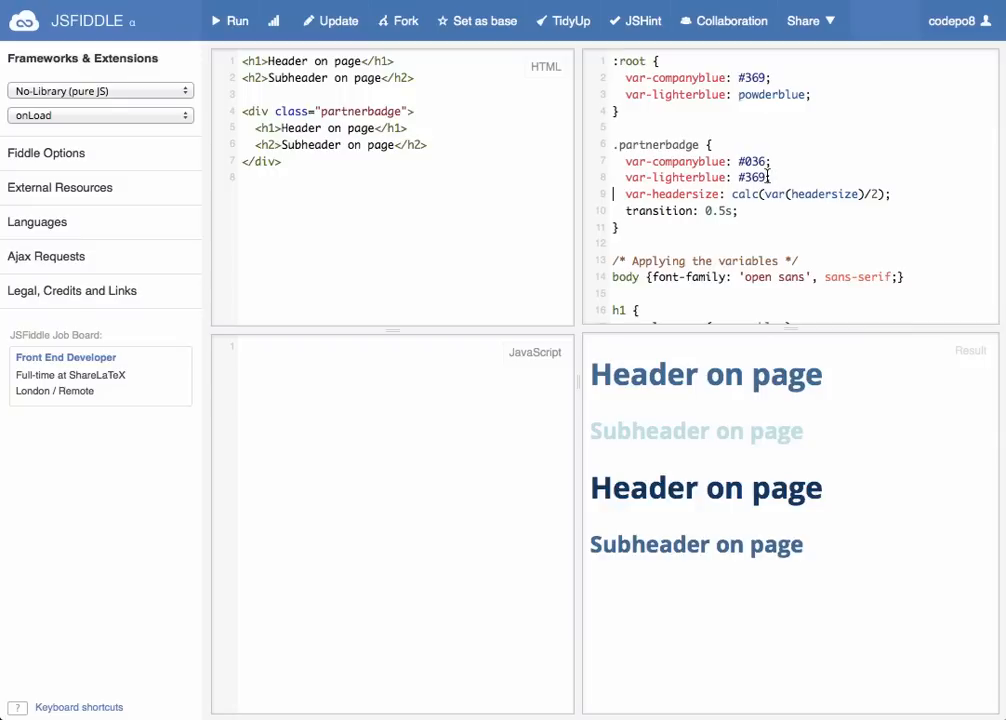
pyautogui.scroll(-3)
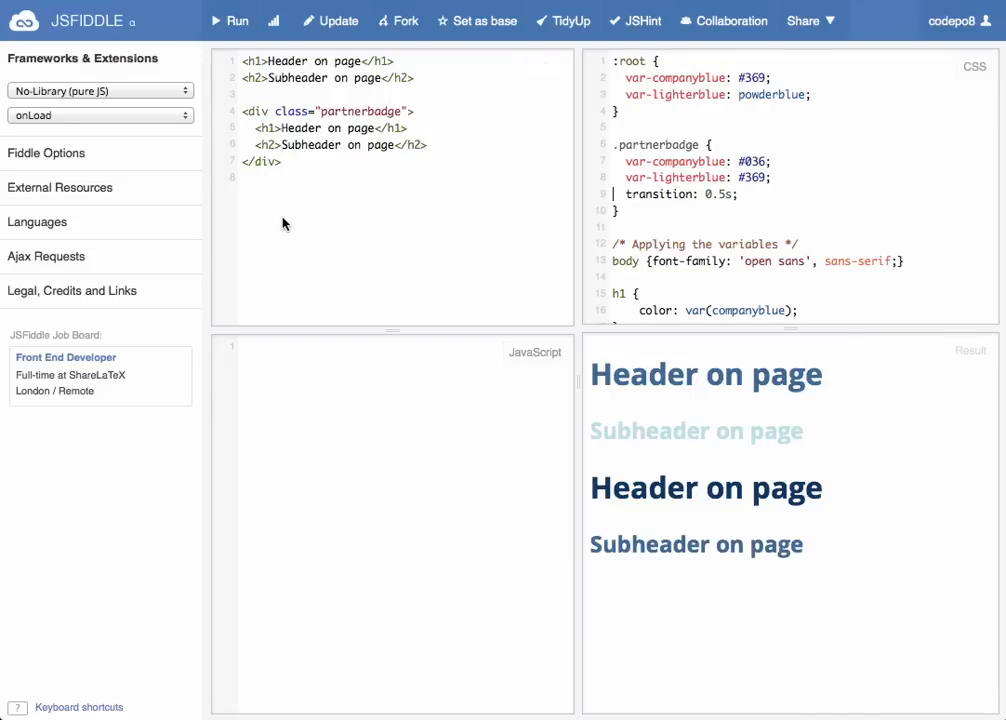
pyautogui.scroll(-3)
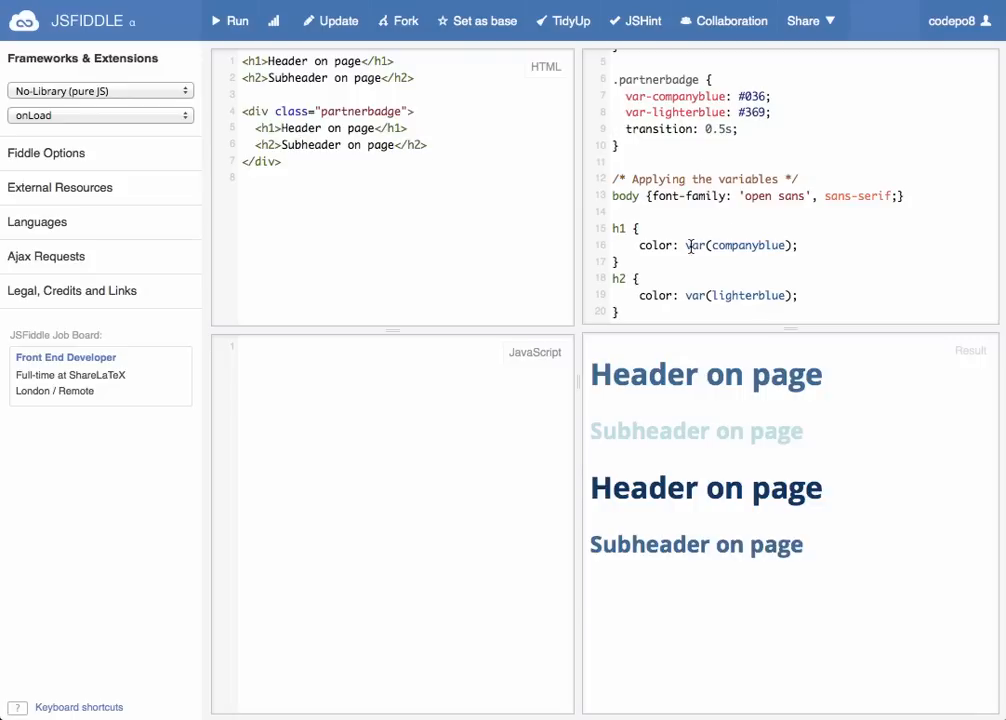
pyautogui.doubleClick(744, 244)
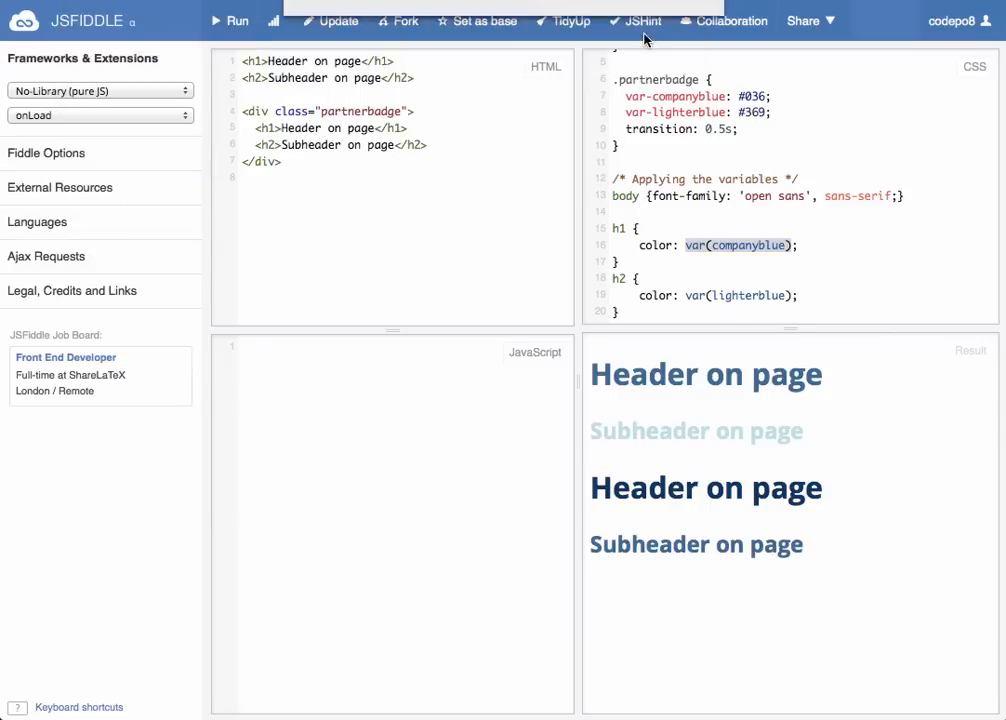
# Add largemargin, smallmargin, borderstyle and headersize to :root, halve headersize in .partnerbadge, and run
pyautogui.click(236, 20)
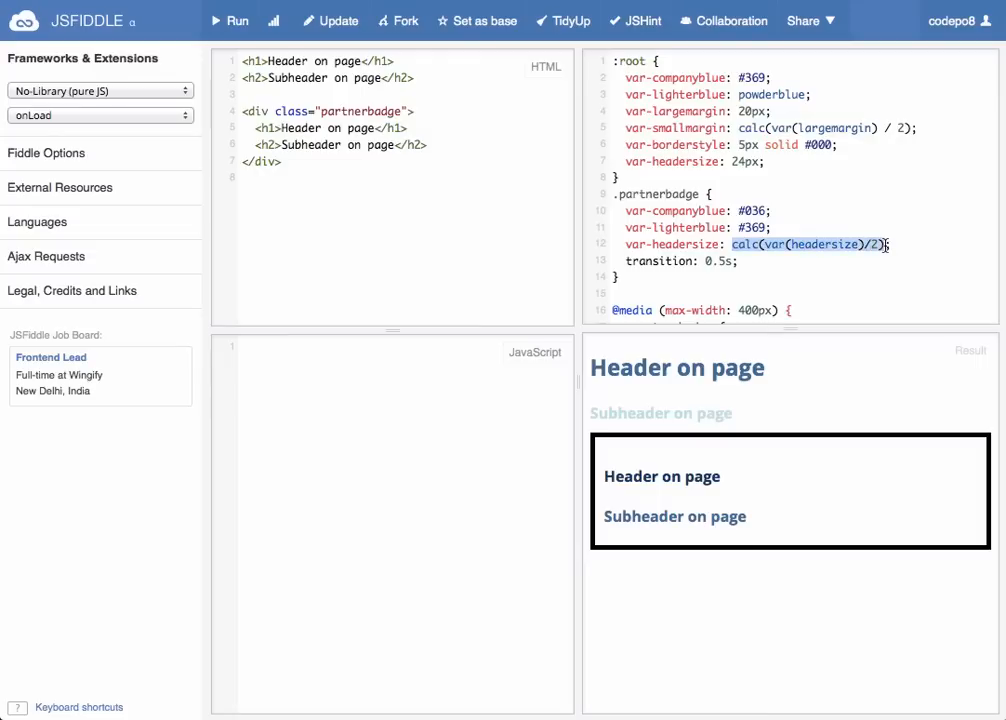
pyautogui.moveTo(640, 500)
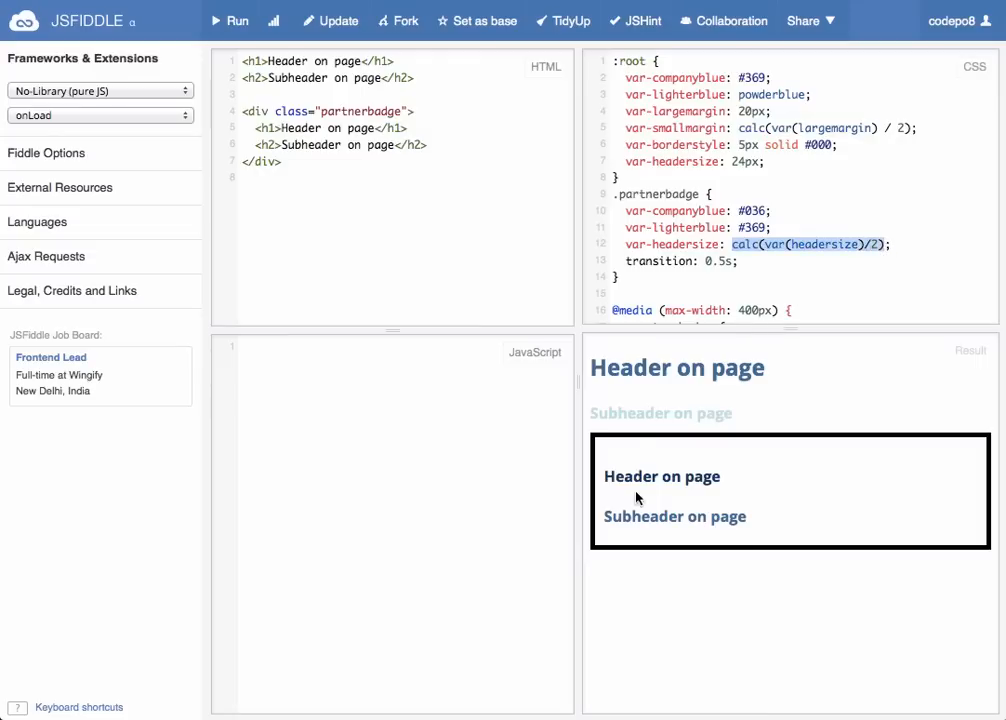
pyautogui.moveTo(662, 508)
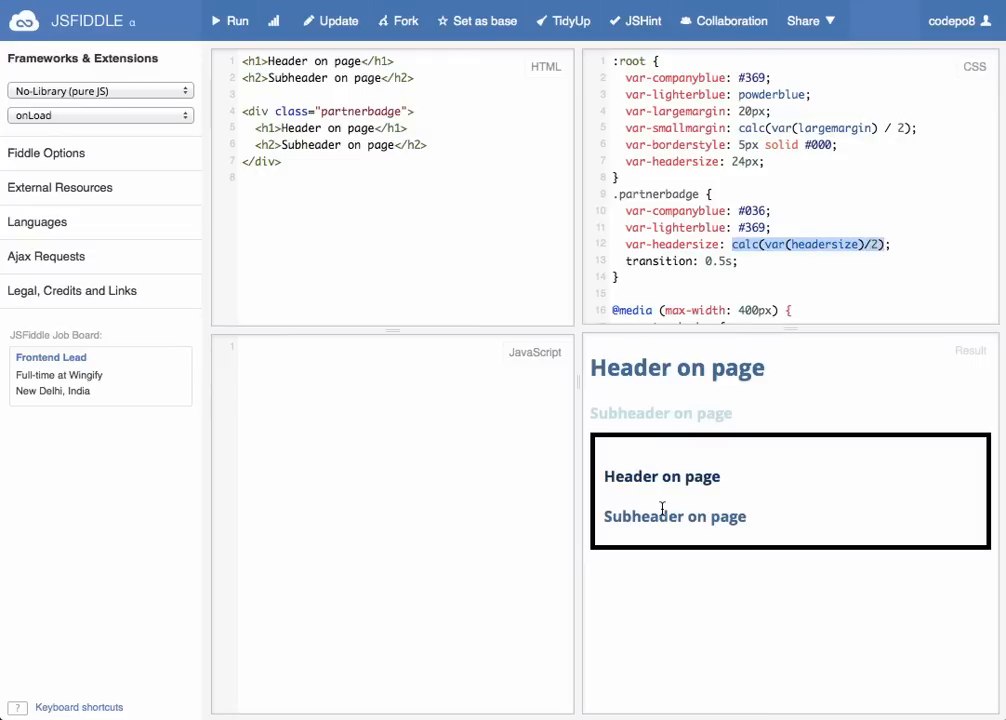
pyautogui.scroll(-3)
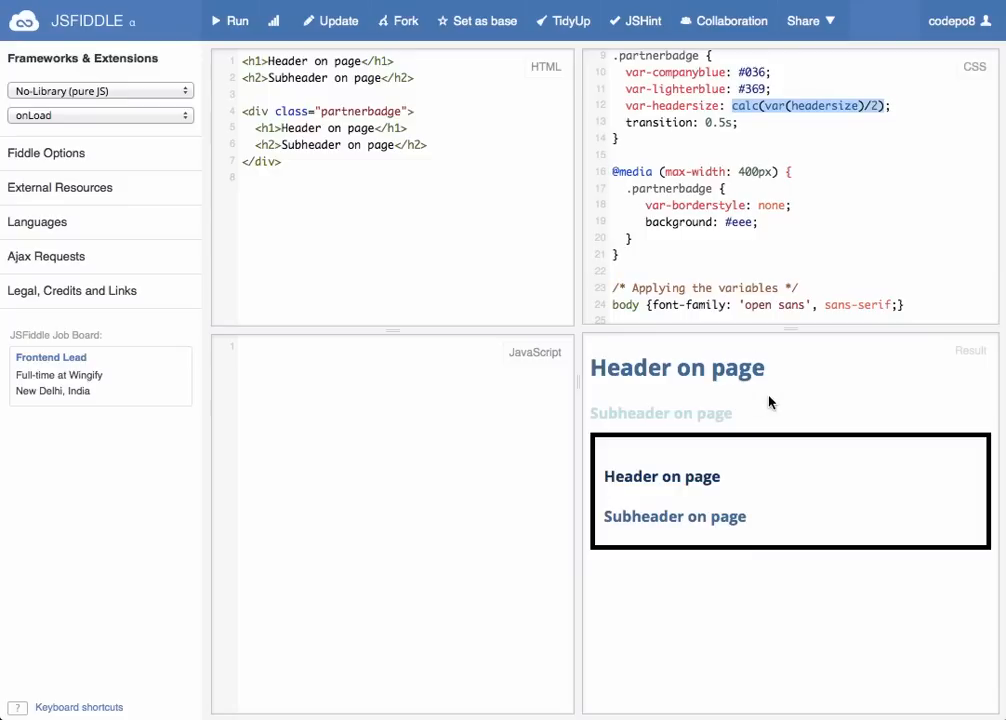
pyautogui.moveTo(756, 212)
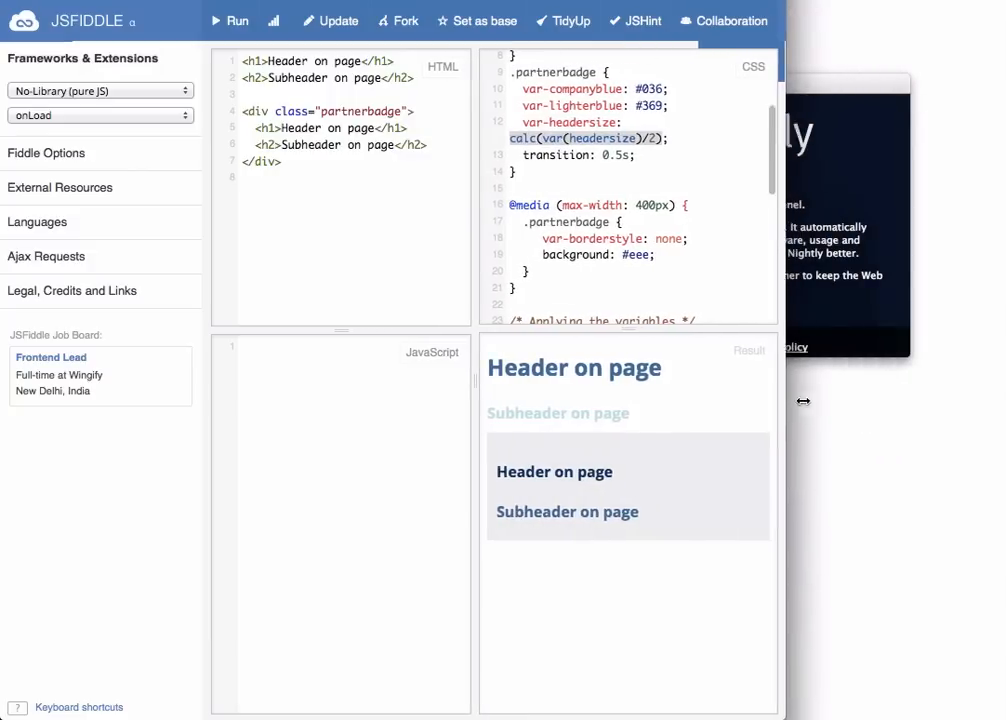
pyautogui.moveTo(804, 400); pyautogui.dragTo(1000, 400)
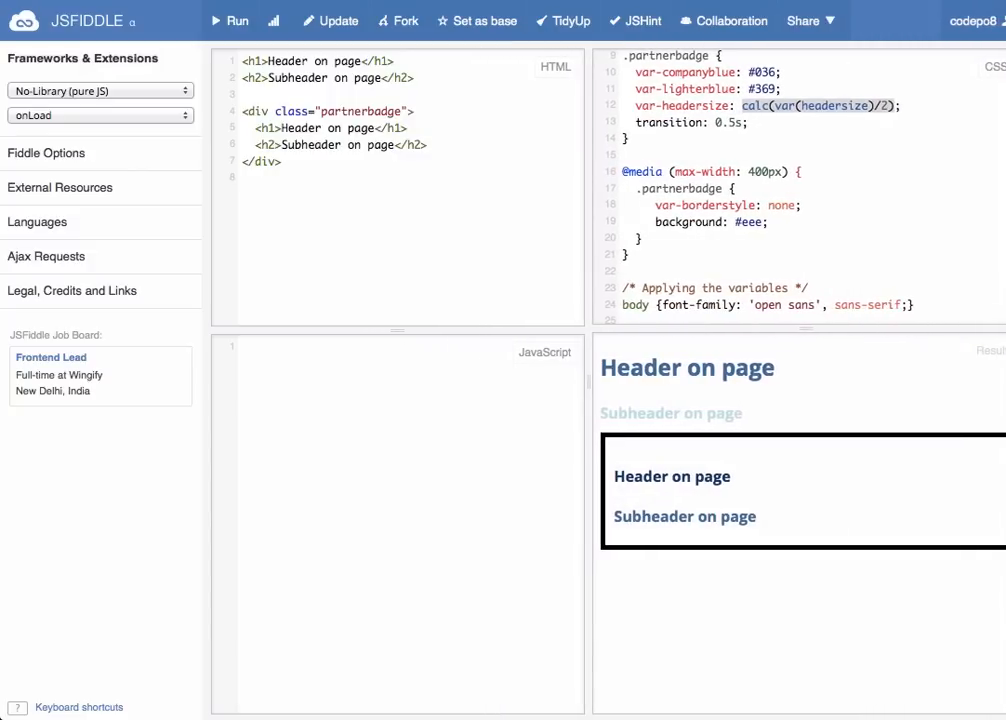
pyautogui.scroll(-3)
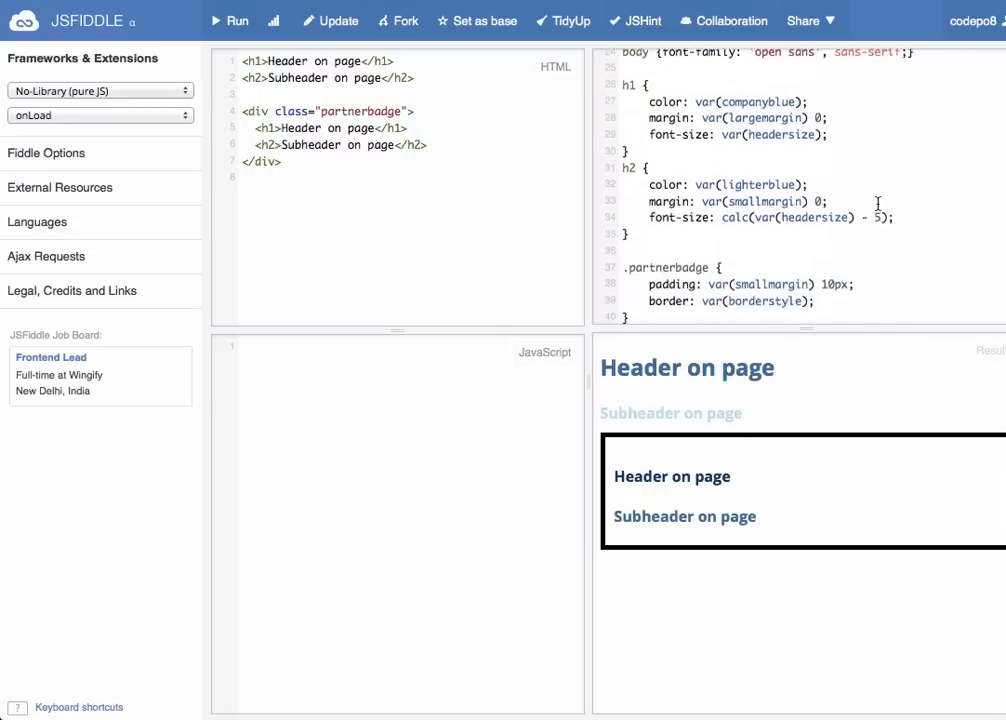
pyautogui.scroll(3)
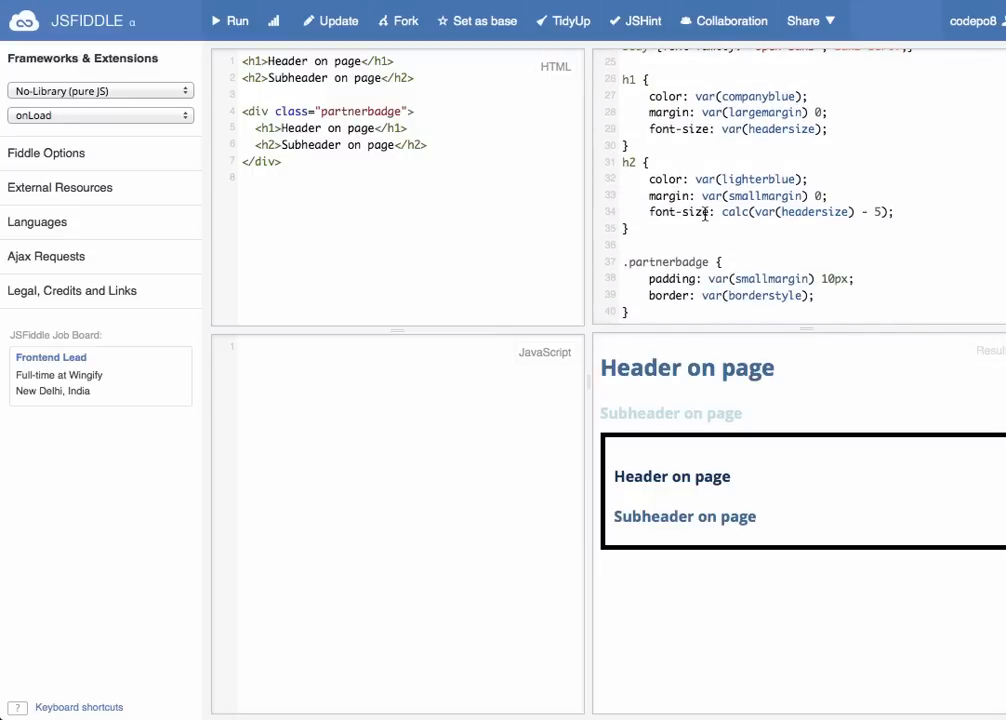
pyautogui.scroll(3)
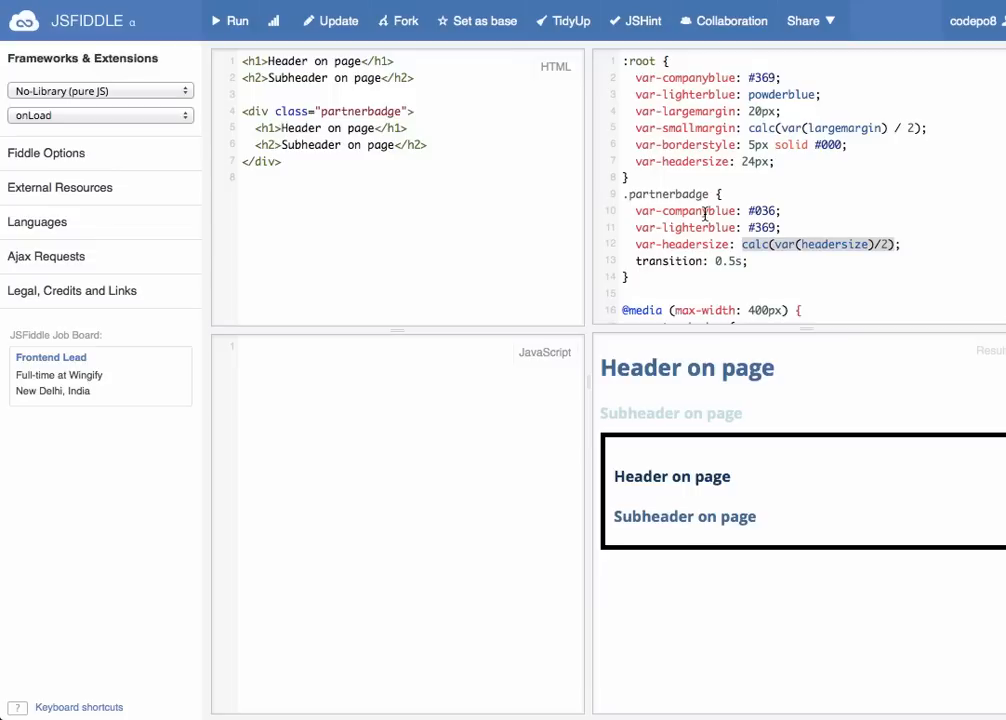